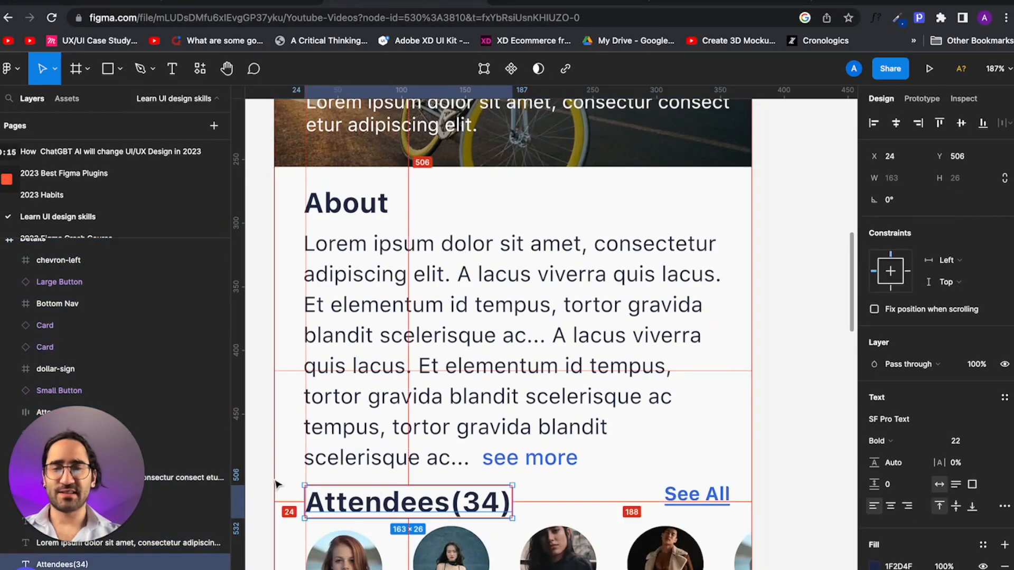
left_click(697, 494)
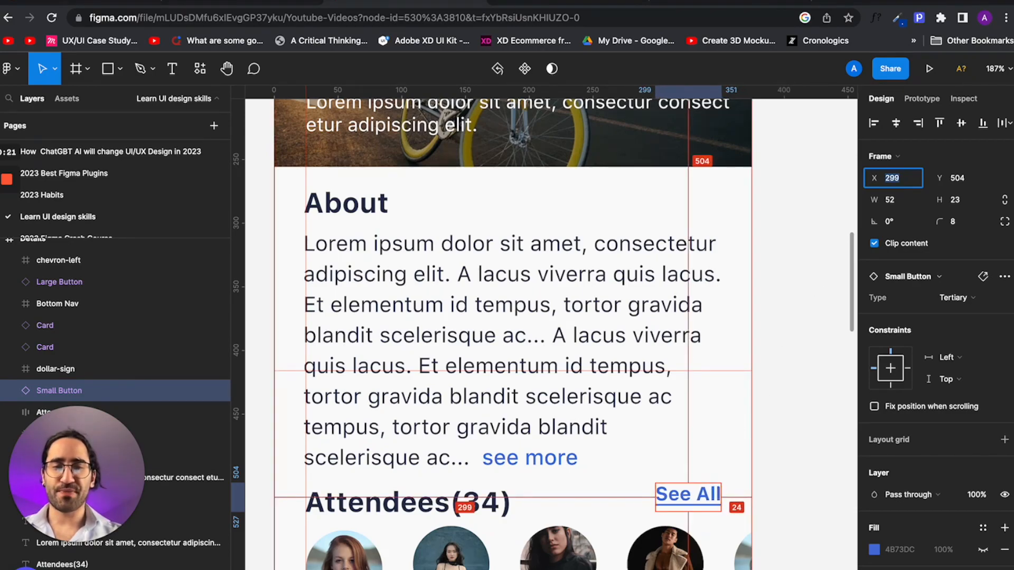
left_click(687, 495)
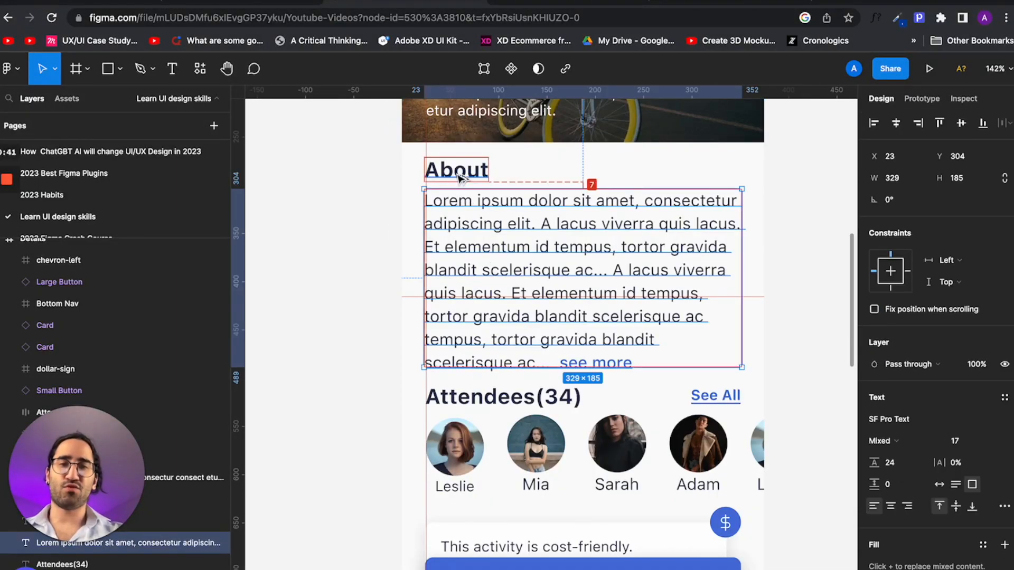
left_click(486, 396)
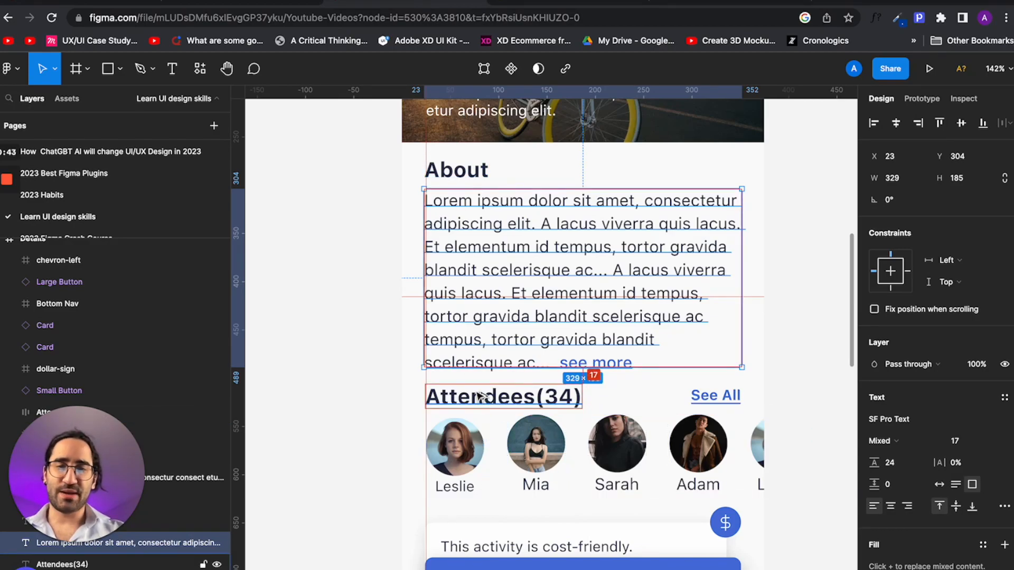